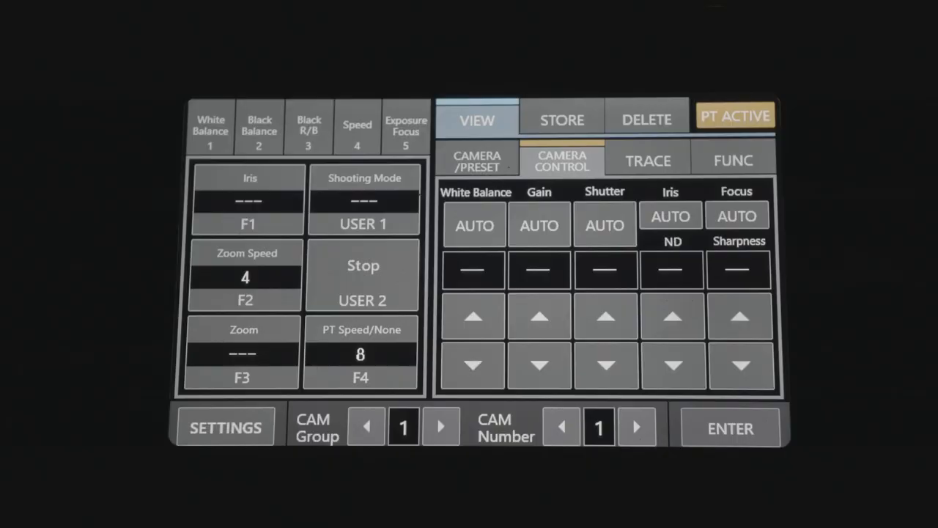
- Bring up the controller's network settings showing IP 192.168.100.0 and subnet mask 255.255.255.0
left_click(226, 428)
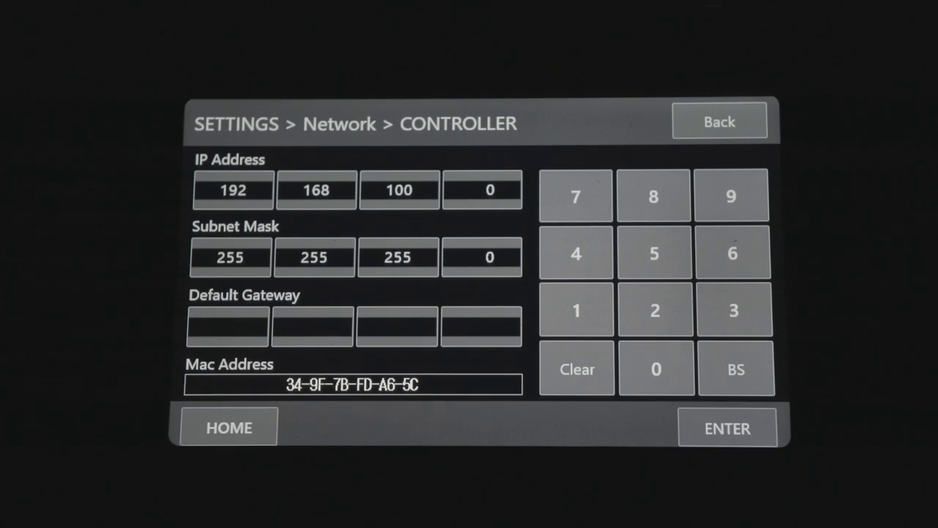
left_click(482, 189)
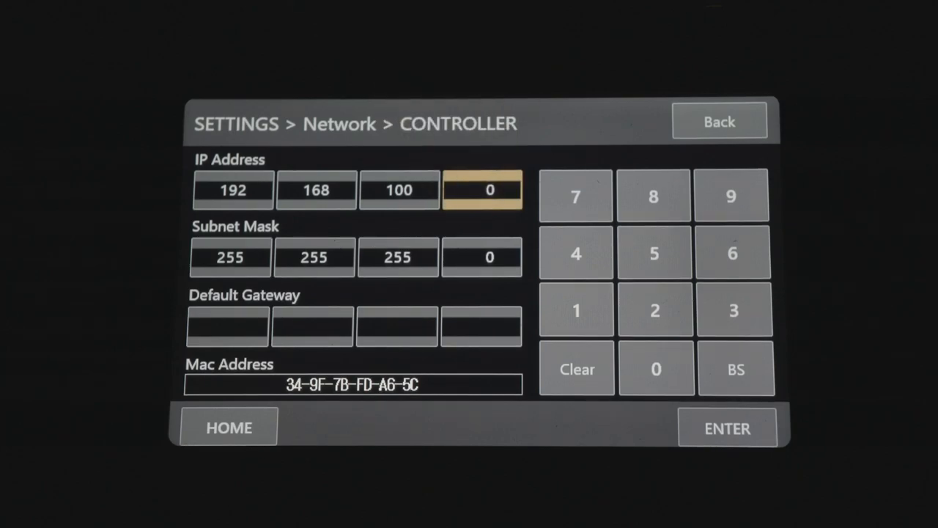
left_click(655, 368)
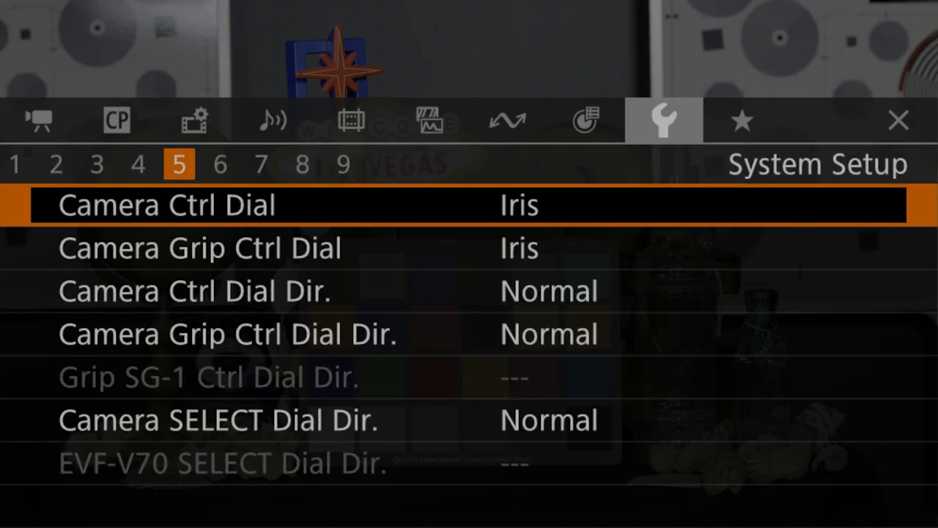
- Go to System Setup page 9 and select the Firmware entry
left_click(342, 164)
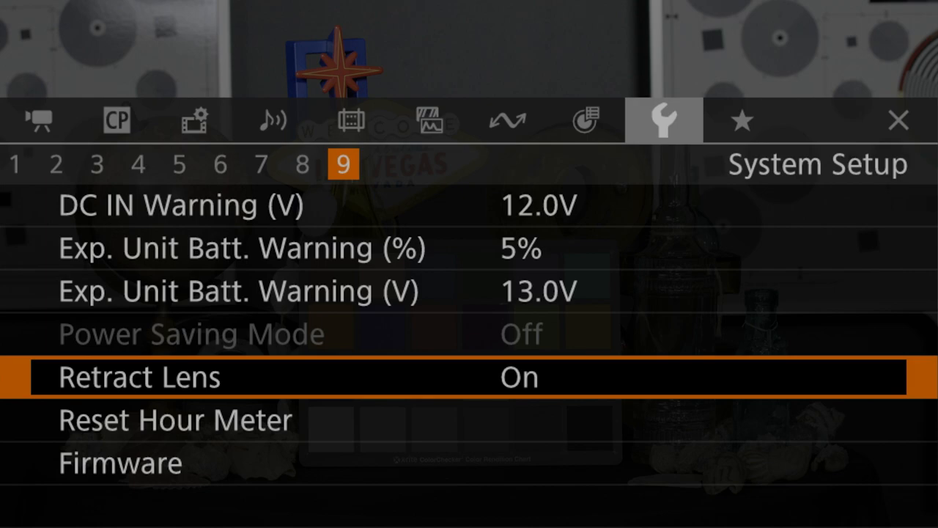
left_click(121, 462)
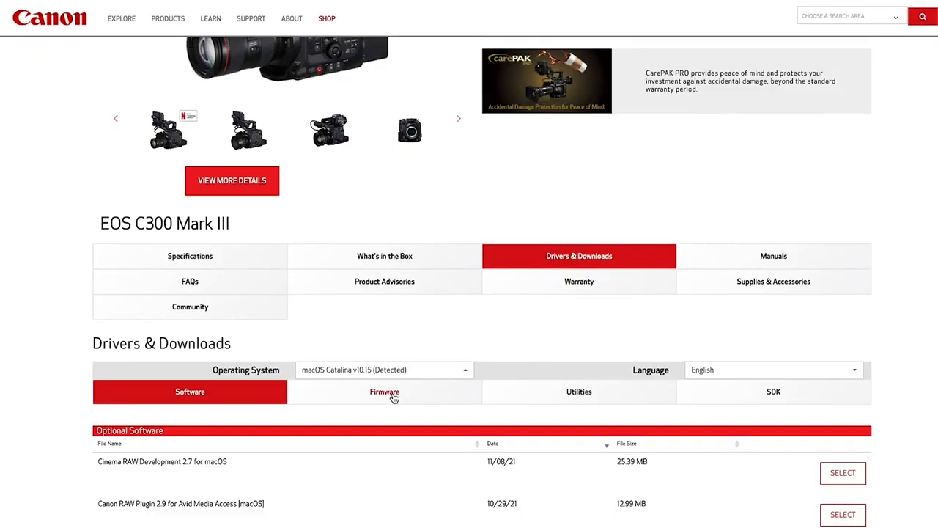
- Open the Firmware Update Procedure document for firmware 1.0.2.1 [macOS]
left_click(384, 391)
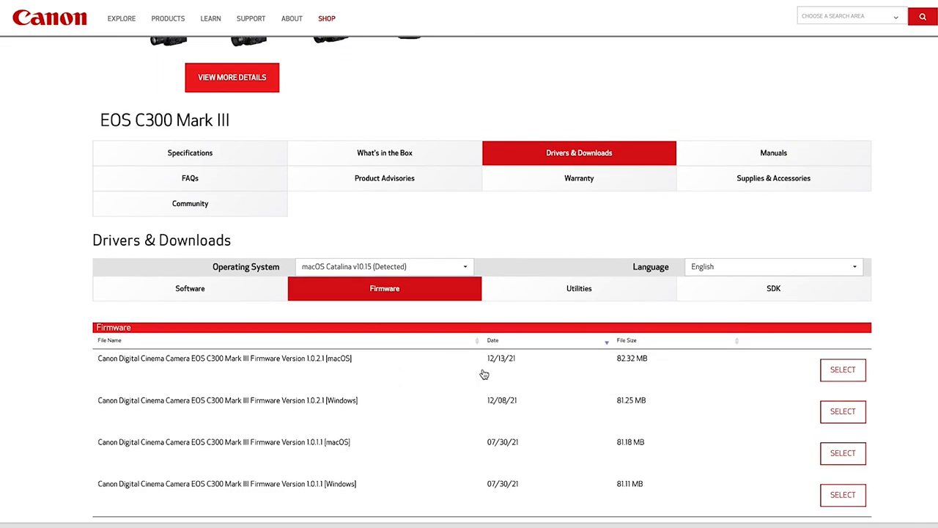
left_click(842, 369)
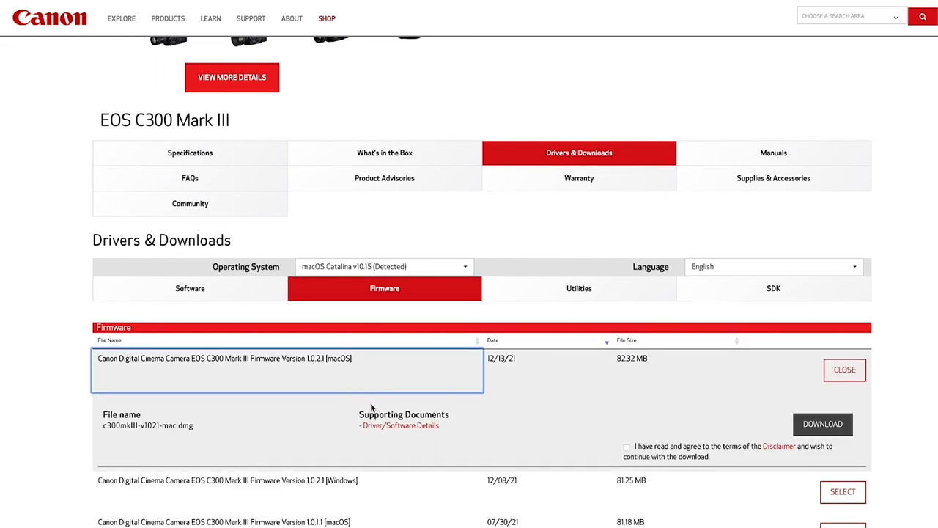
left_click(400, 425)
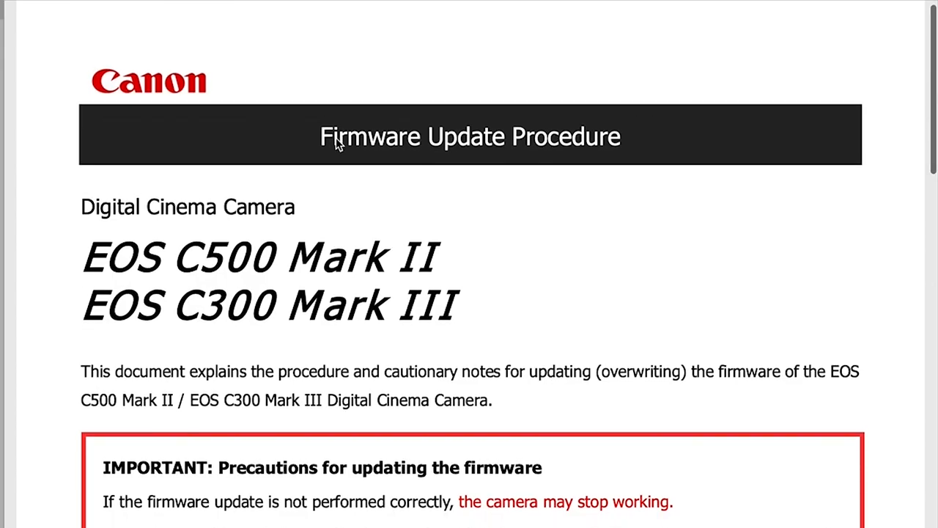
scroll("down", 3)
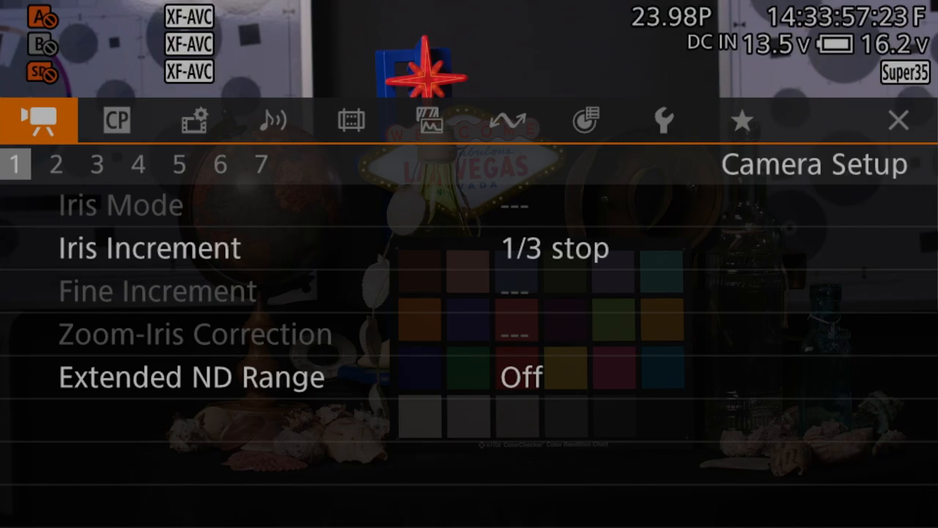
- Enable the camera's Network function and start the new connection wizard
left_click(351, 121)
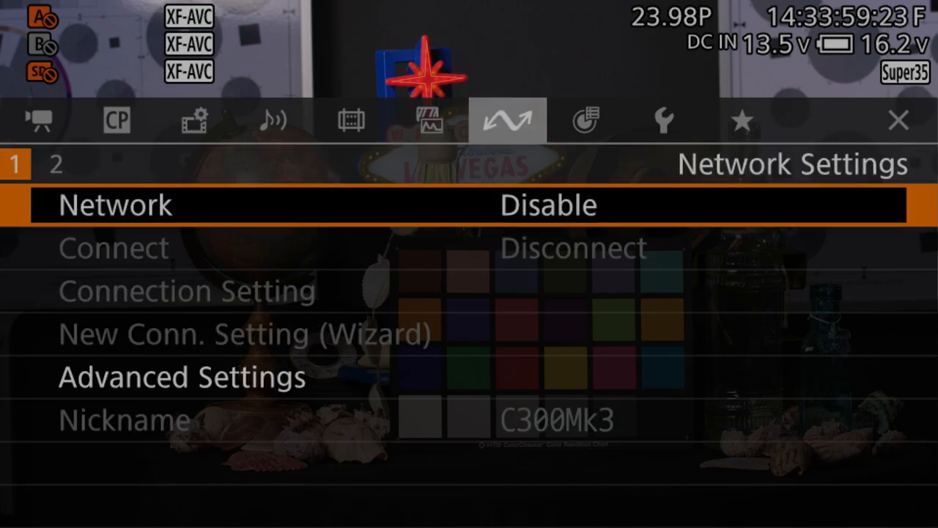
left_click(547, 205)
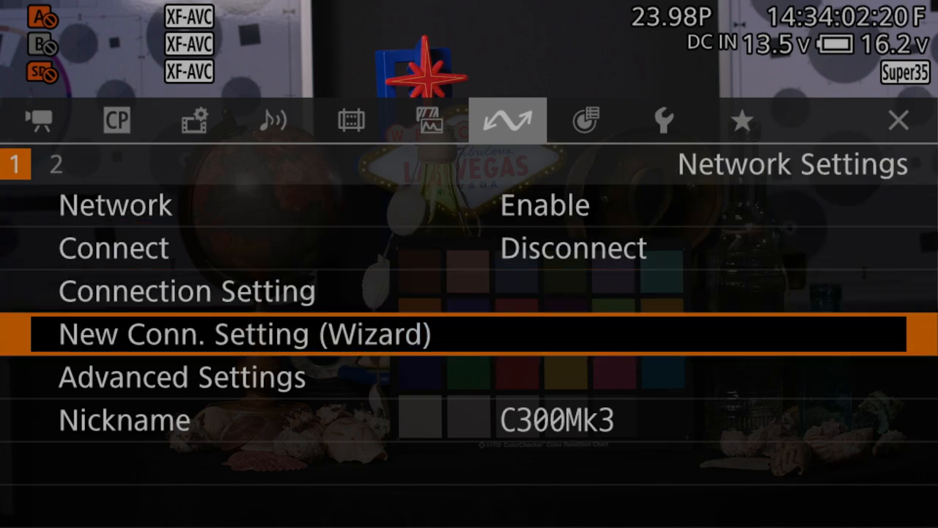
left_click(247, 333)
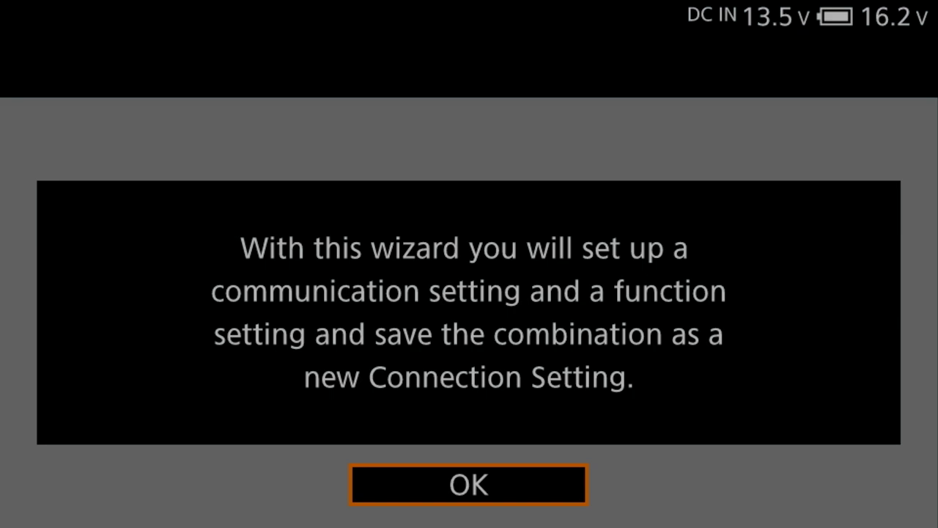
left_click(469, 483)
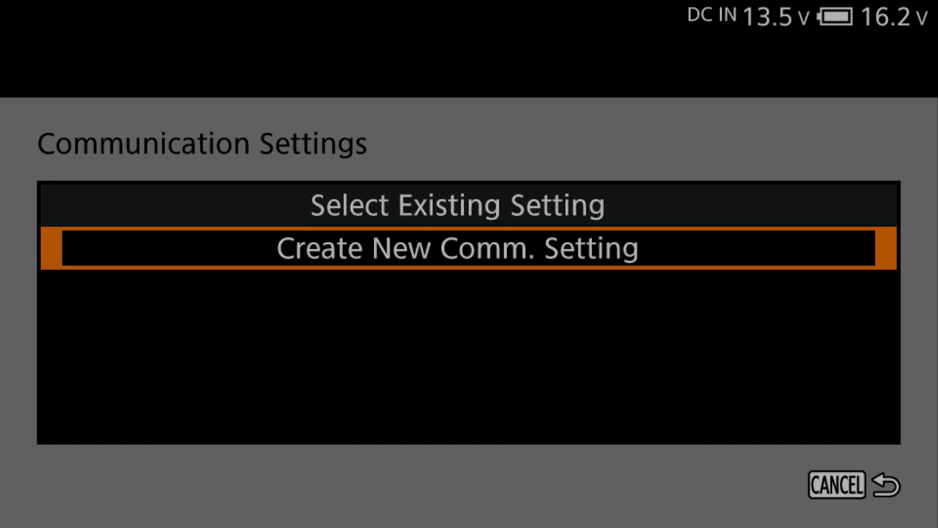
- Create a new Ethernet communication setting with network connection, reaching the IPv4 options
left_click(457, 247)
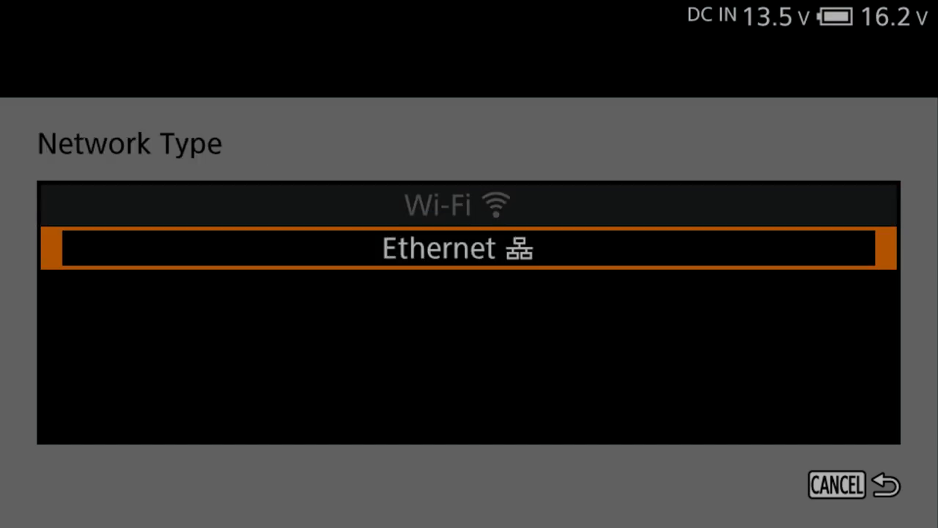
left_click(470, 248)
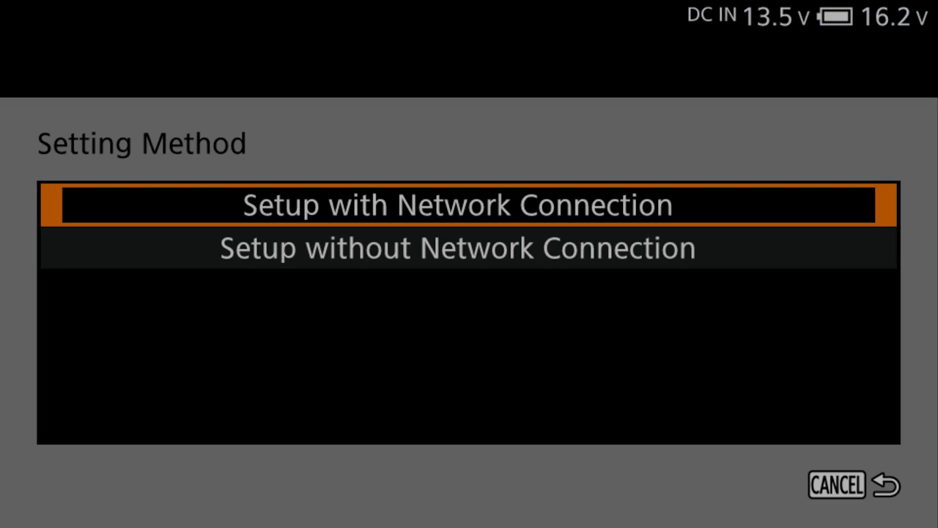
left_click(457, 205)
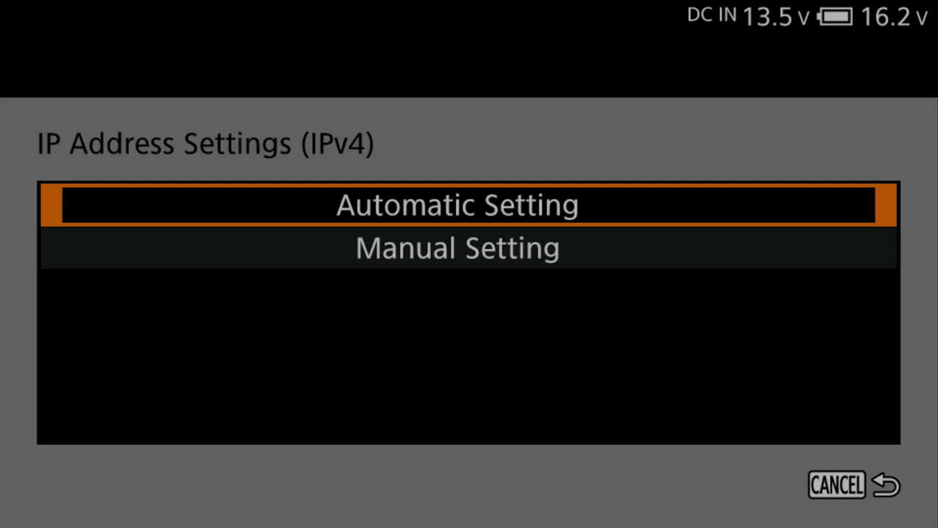
- Set manual IP 192.168.100.30 with subnet mask 255.255.255.0 and save the communication setting
left_click(457, 248)
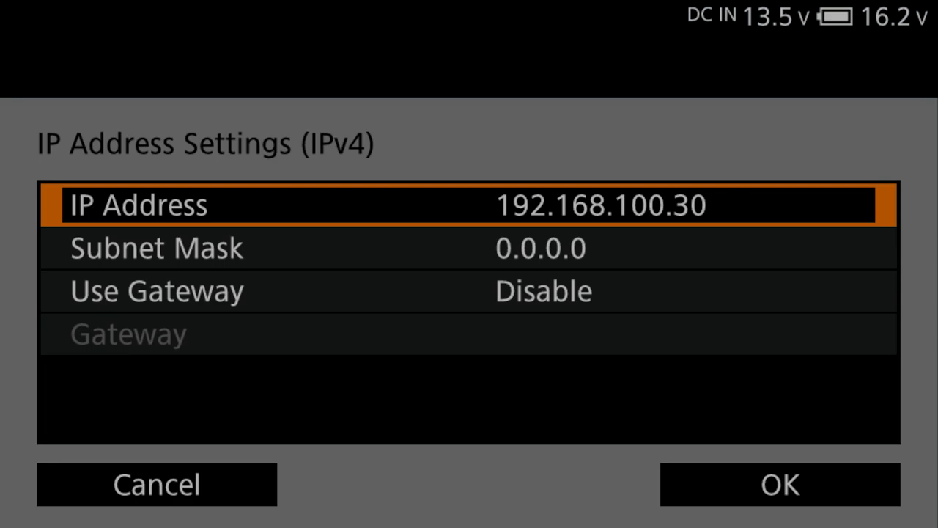
key("Down")
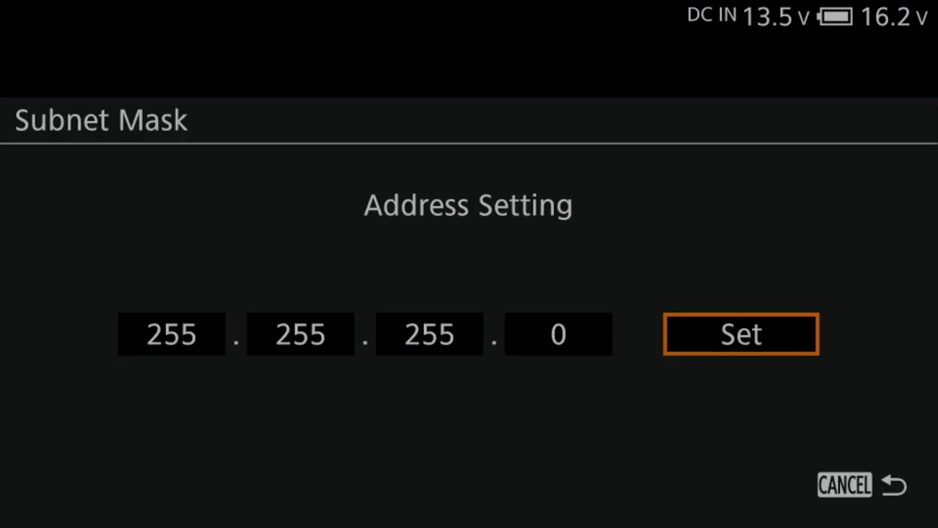
left_click(741, 334)
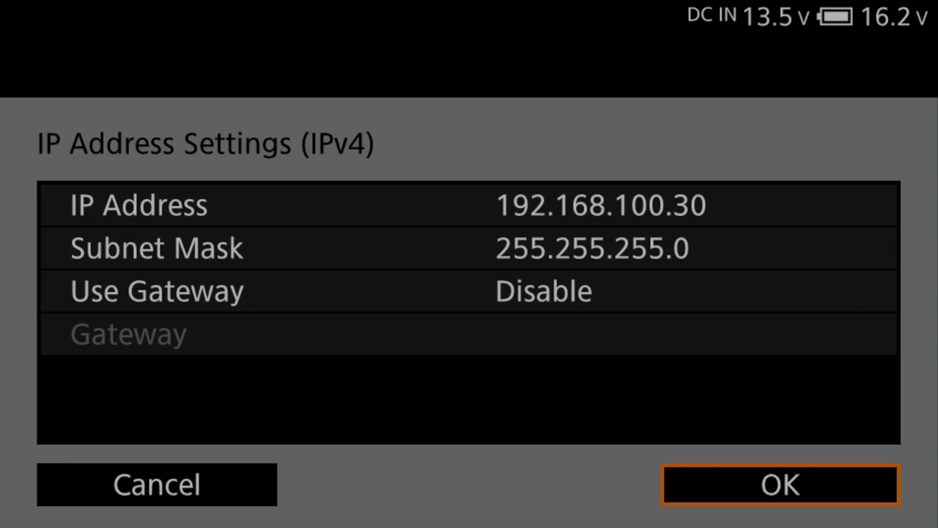
left_click(780, 483)
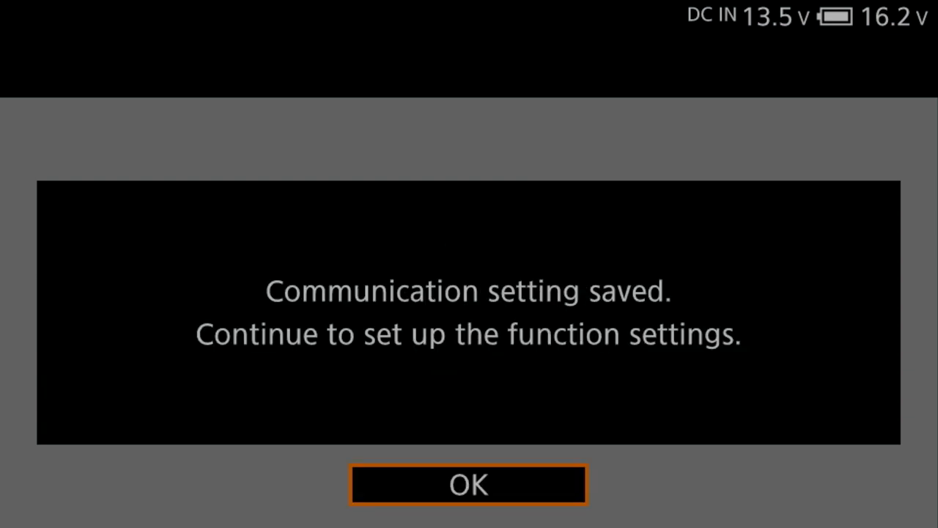
- Add the XC Protocol function setting and complete connection set SET2 (NW3 Ethernet + MODE2)
left_click(469, 483)
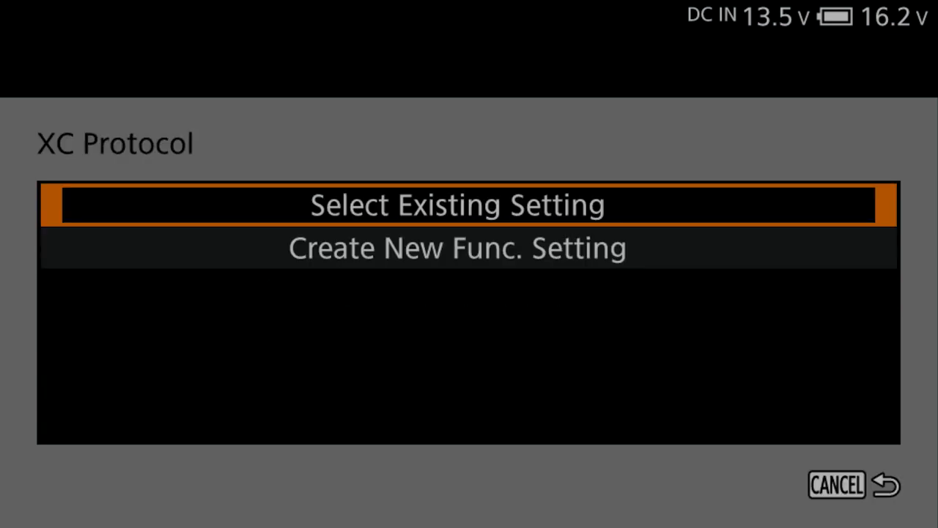
left_click(456, 205)
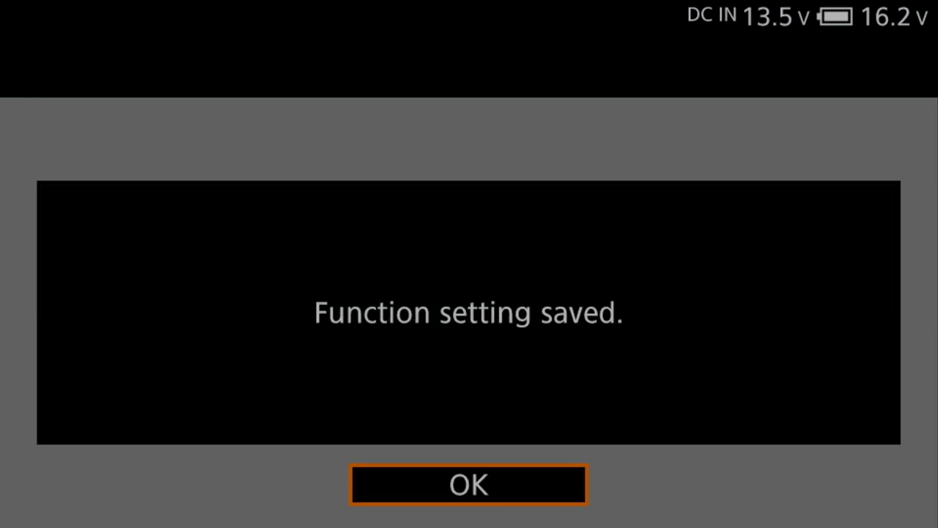
left_click(469, 484)
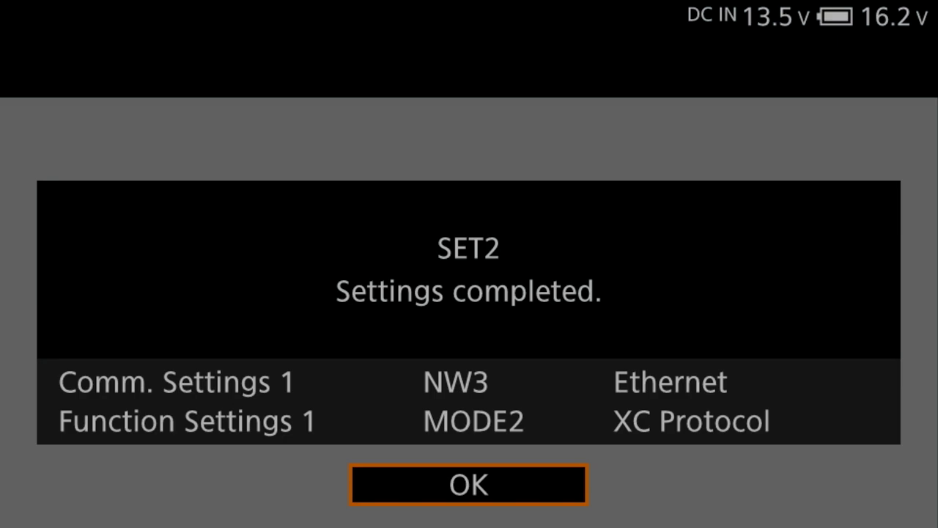
left_click(468, 484)
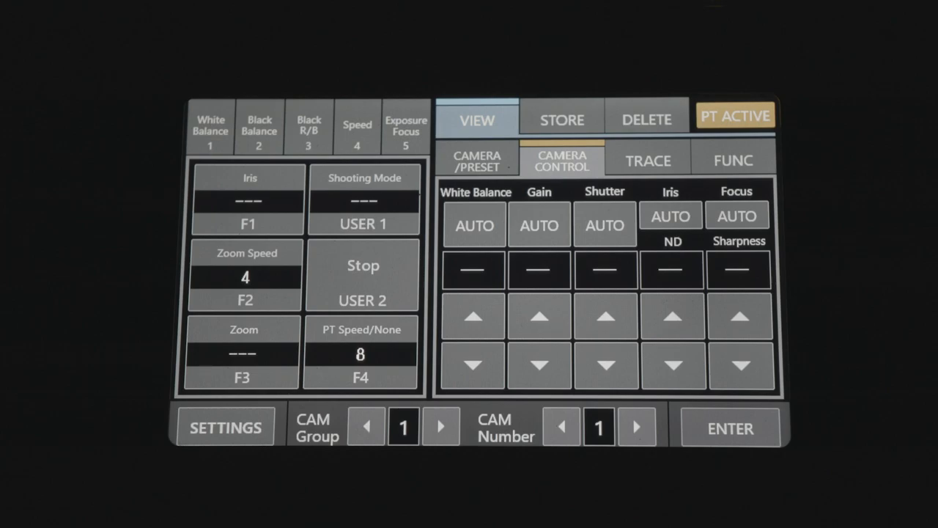
- Reach manual camera registration in the controller's network settings
left_click(226, 428)
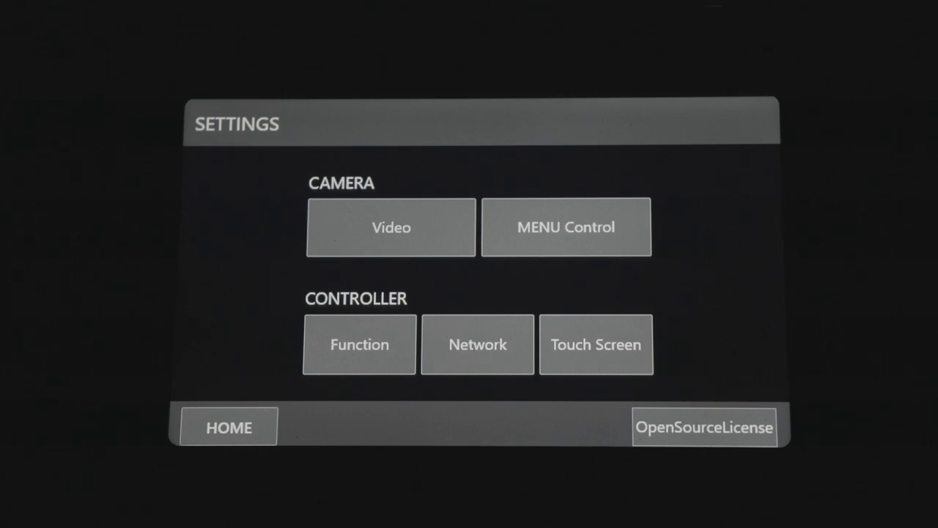
left_click(477, 343)
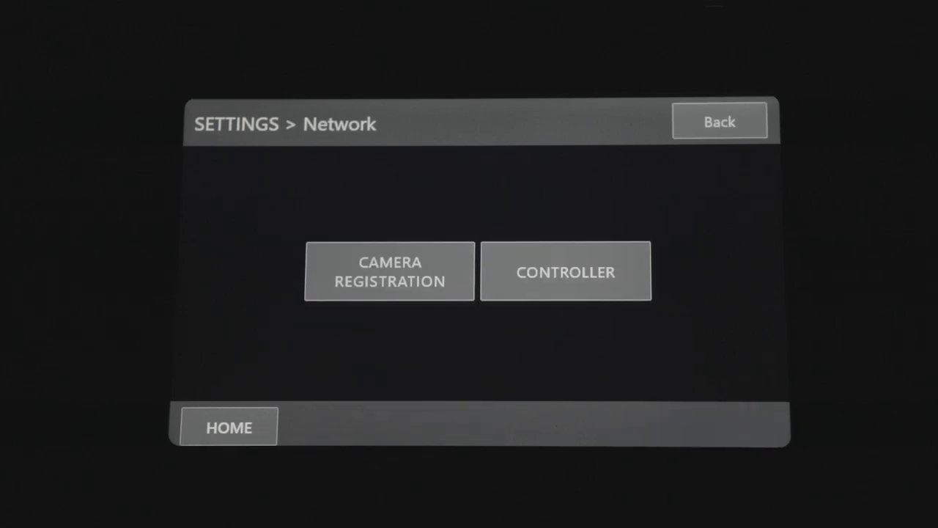
left_click(389, 270)
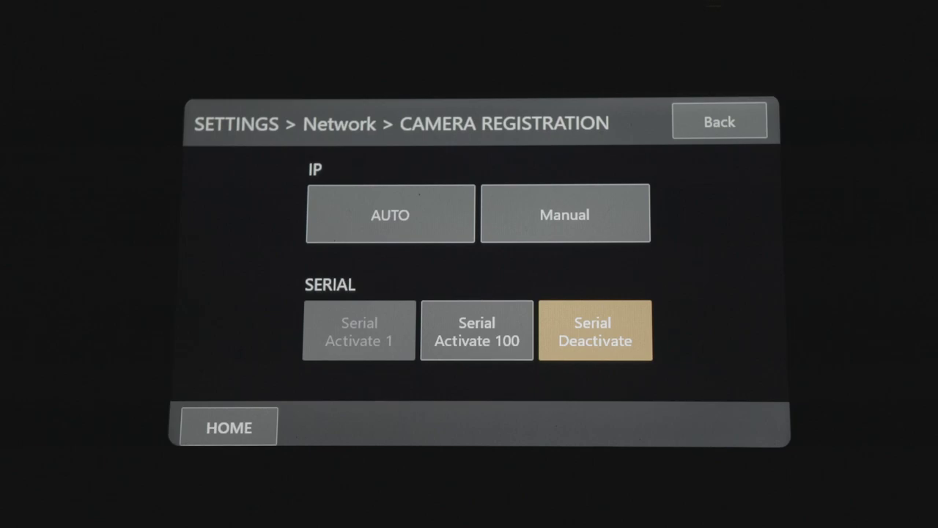
left_click(564, 213)
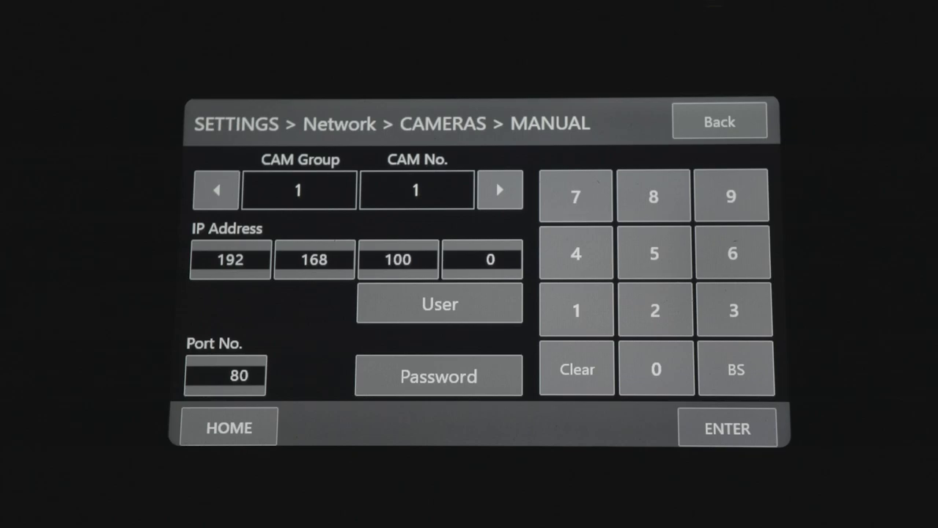
- Register camera 1 of group 1 at 192.168.100.30 with user admin and a password
left_click(482, 259)
type("30")
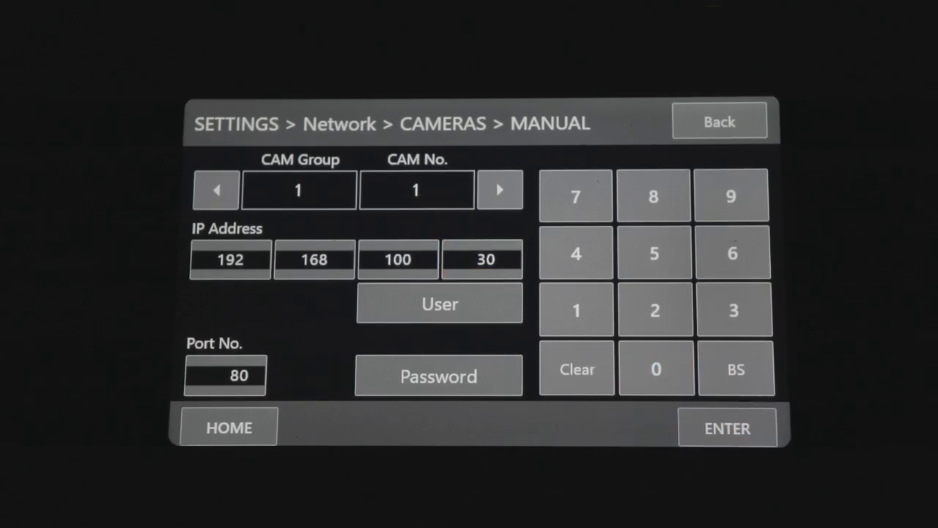
left_click(439, 304)
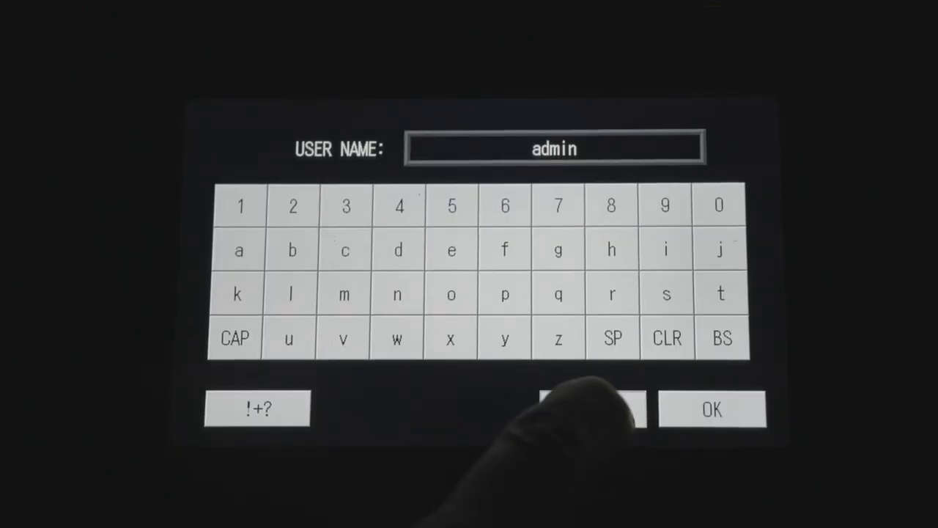
left_click(712, 409)
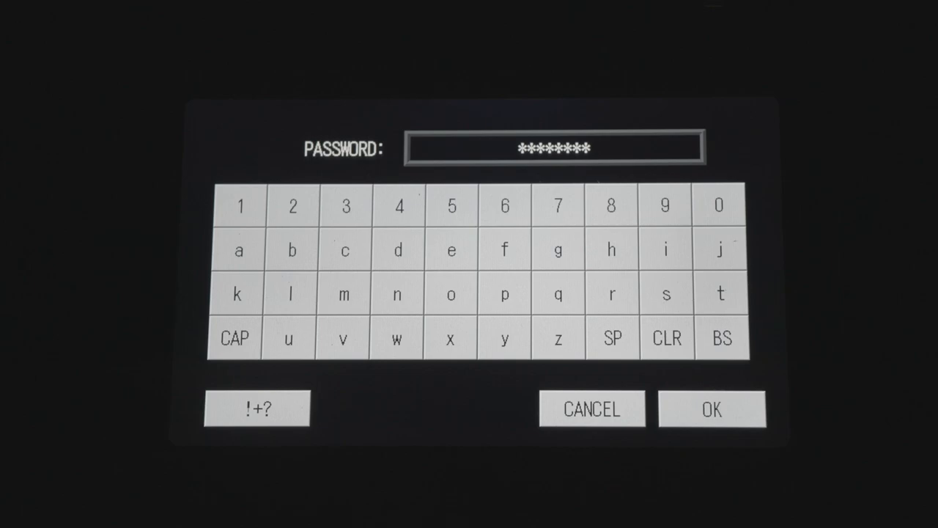
left_click(709, 408)
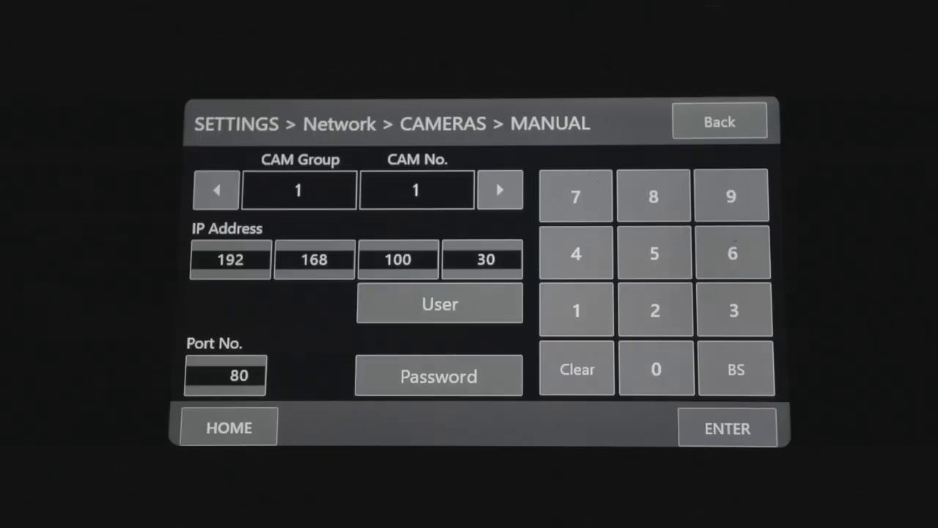
left_click(727, 428)
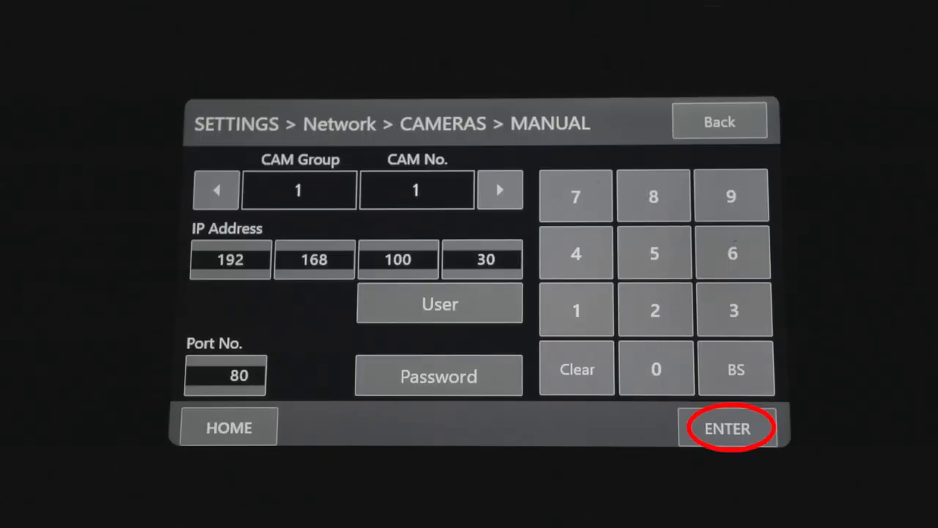
left_click(726, 428)
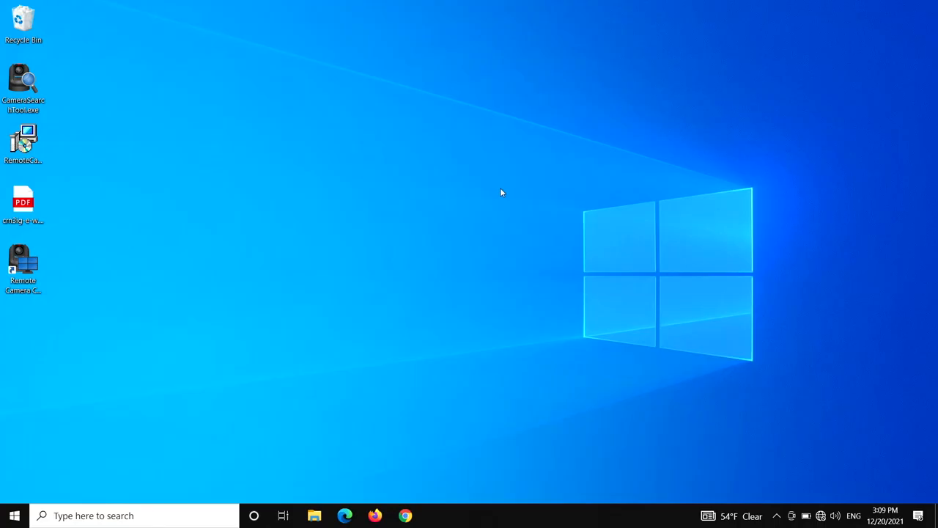
- Filter the CR-N300 Drivers & Downloads list to Windows 10 (x64) software
left_click(23, 81)
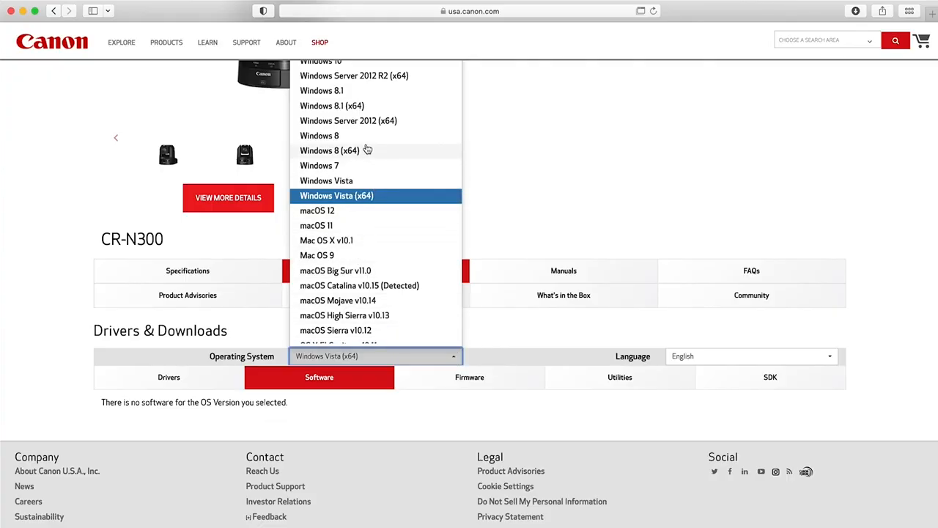
left_click(320, 60)
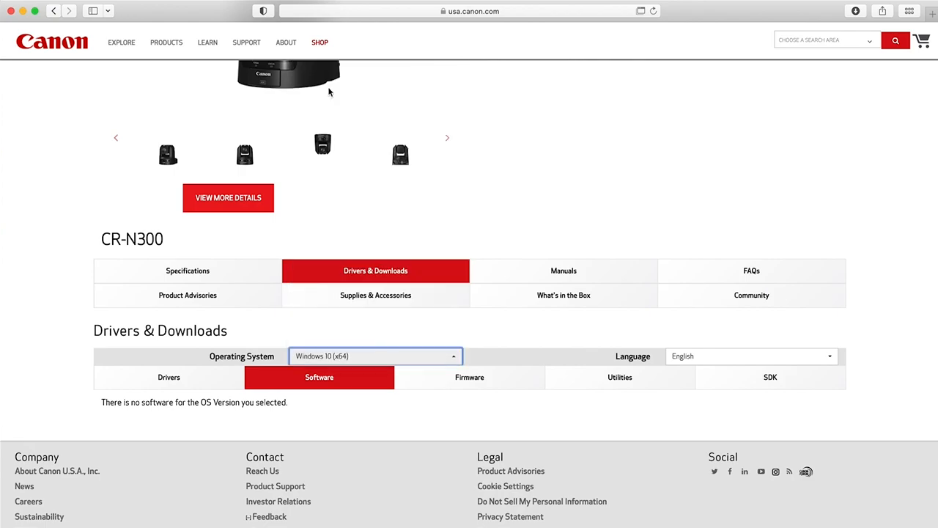
left_click(375, 356)
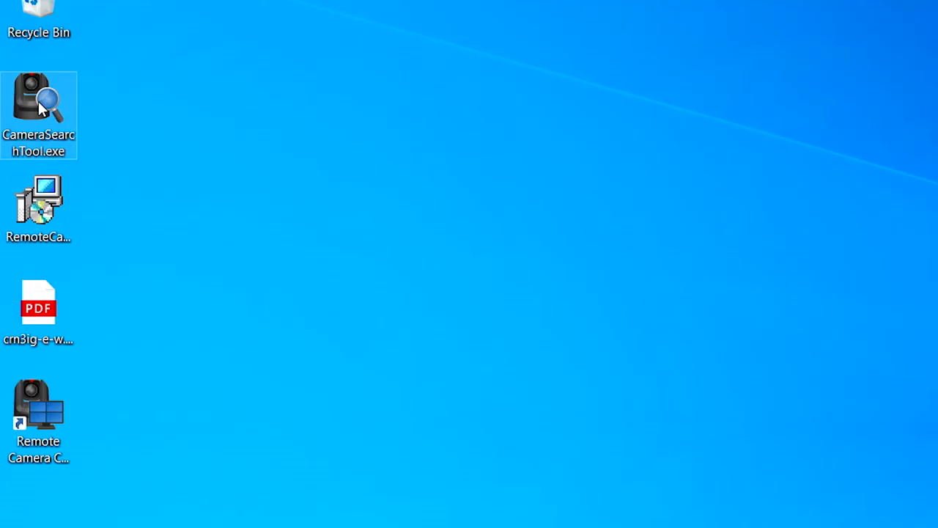
- Launch CameraSearchTool.exe to find the camera and reach its Default Settings page
double_click(38, 95)
type("admin")
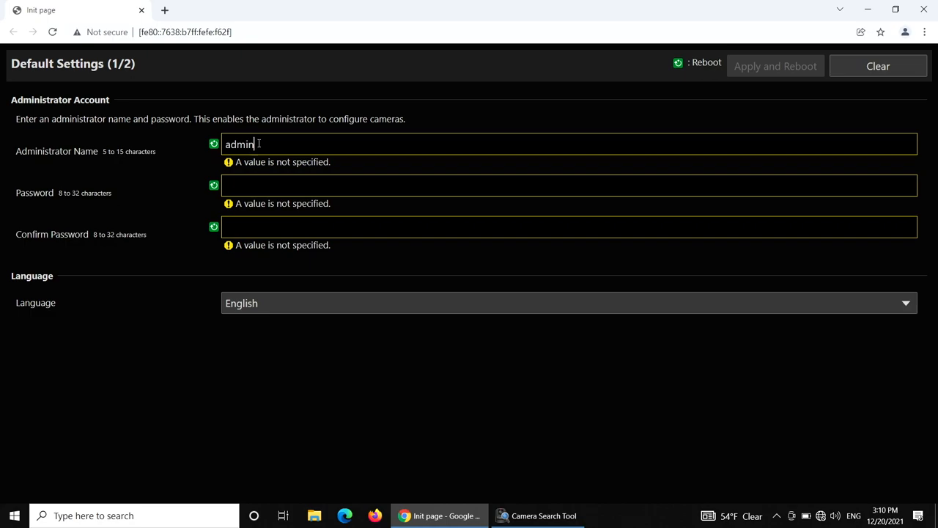
- Set the administrator password, apply and reboot, then sign back in as admin
type("••••")
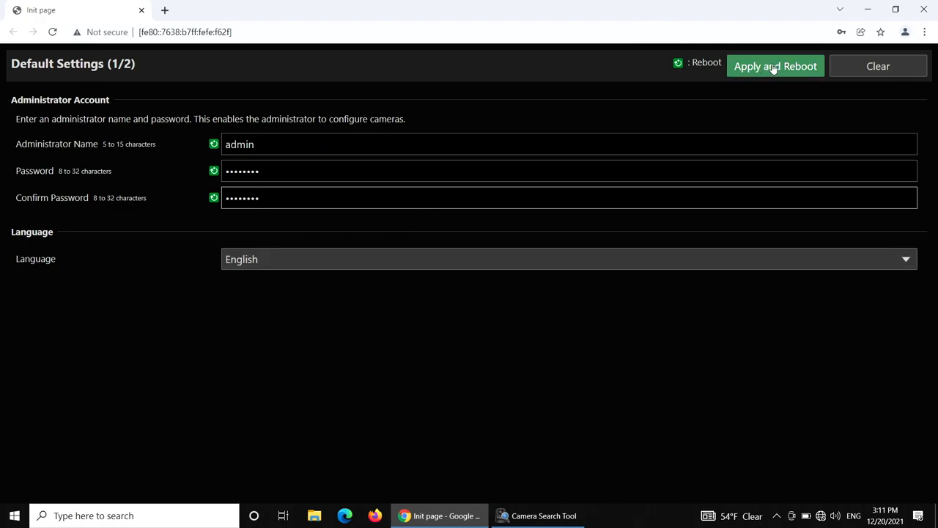
left_click(775, 66)
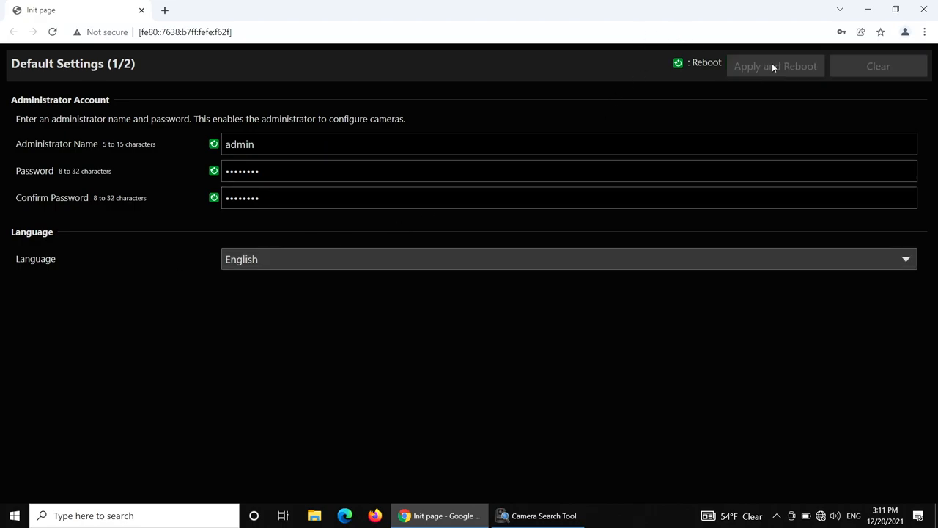
left_click(775, 66)
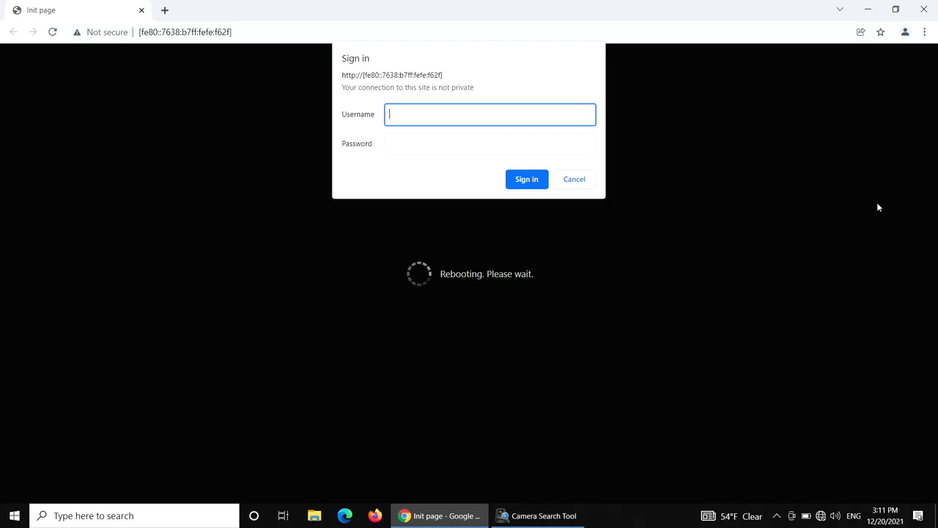
type("admin")
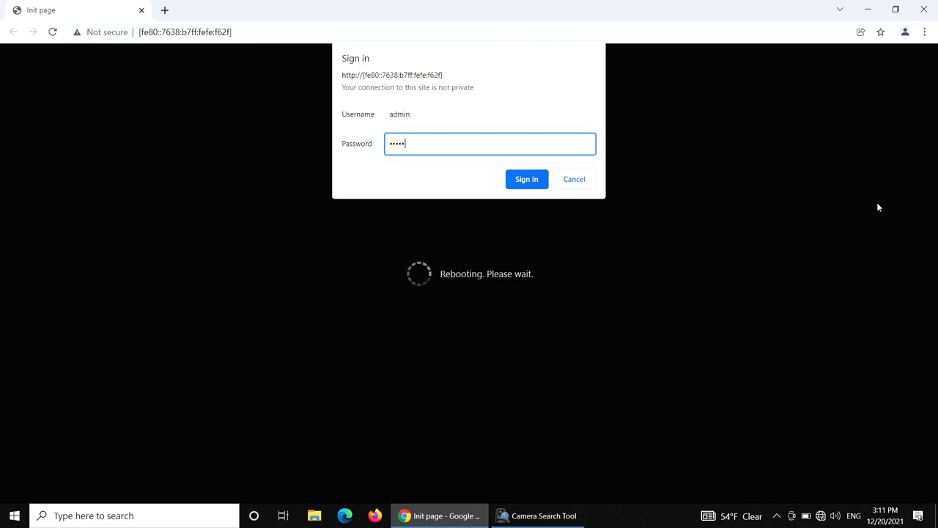
left_click(527, 179)
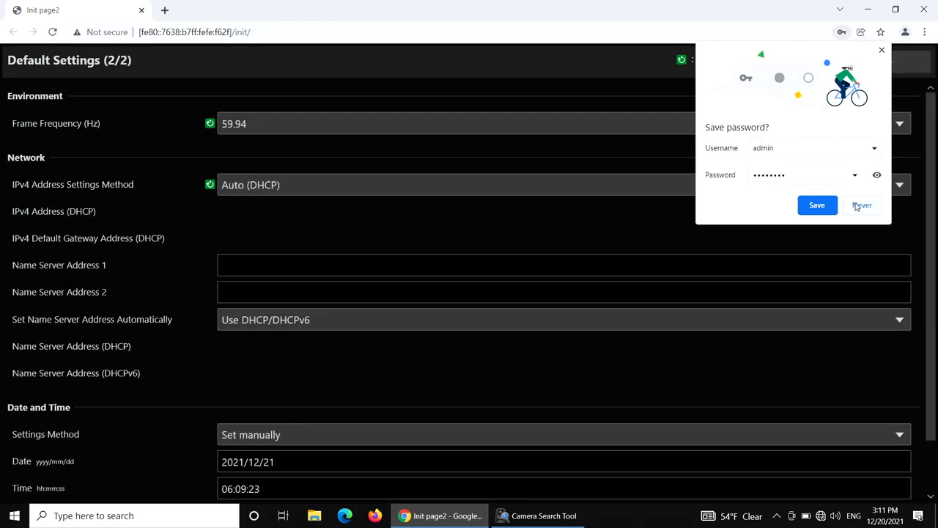
- Decline the browser password prompt and set CR-N300 IPv4 to manual 192.168.100.20
left_click(861, 205)
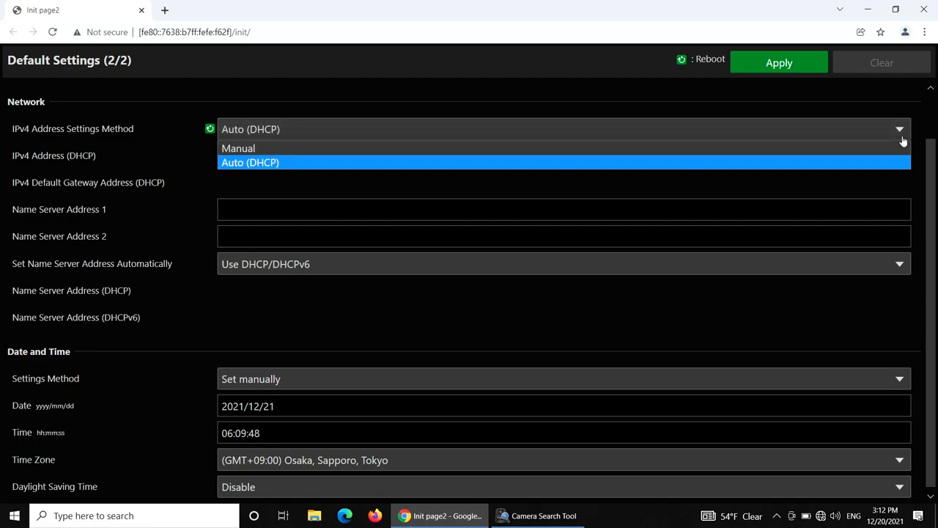
mouse_move(738, 147)
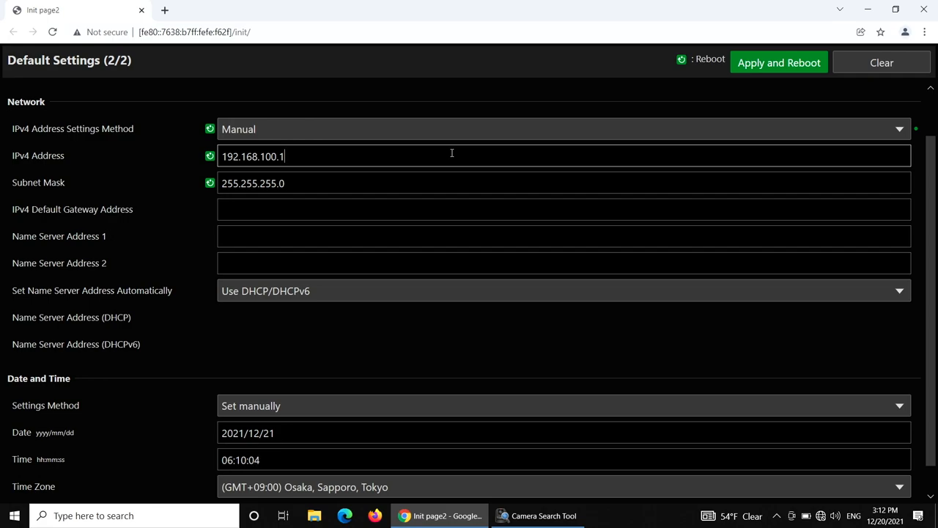
key("Backspace")
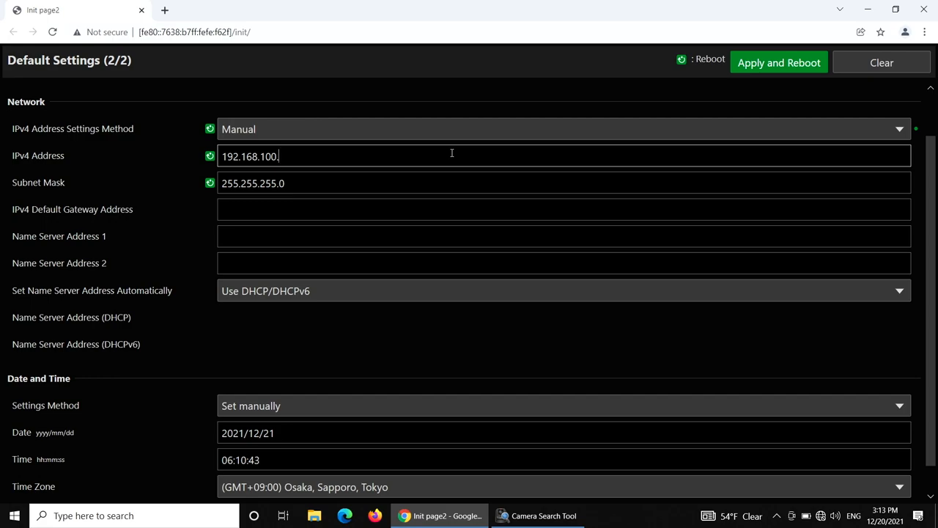
type("20")
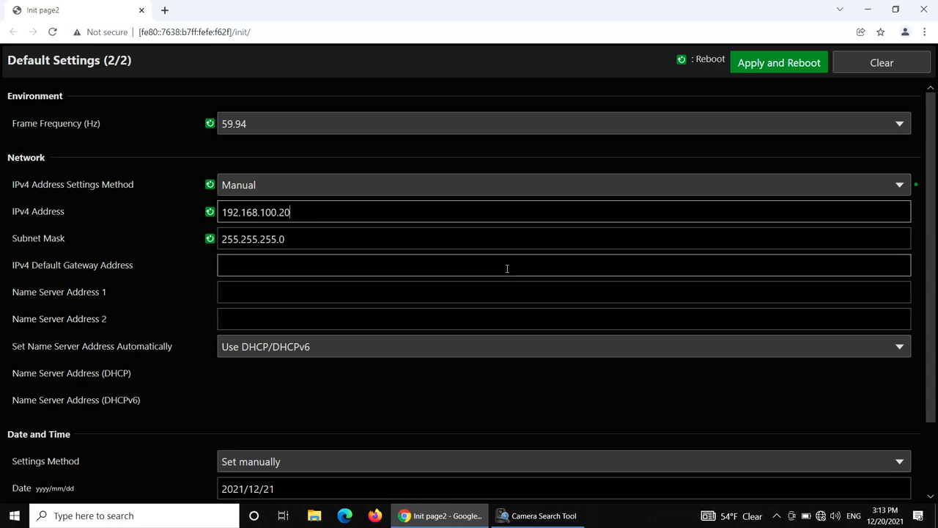
mouse_move(385, 277)
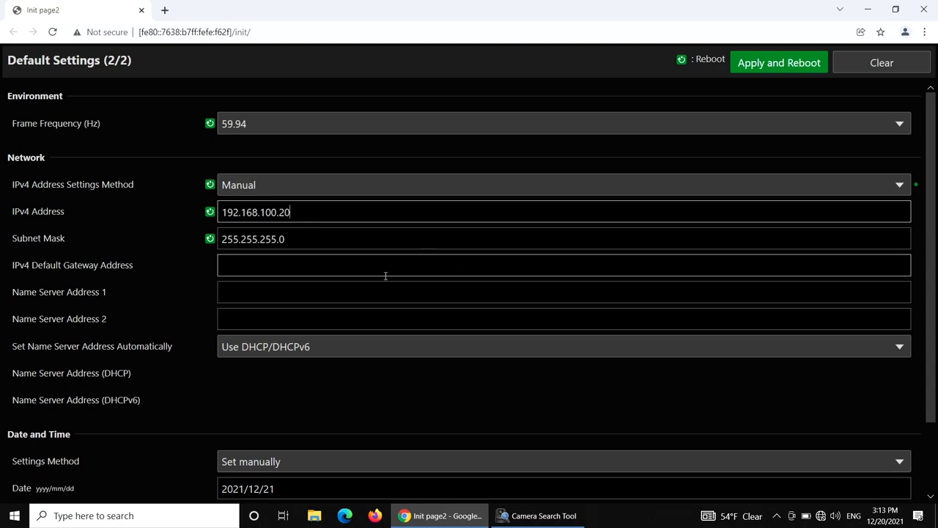
left_click(778, 63)
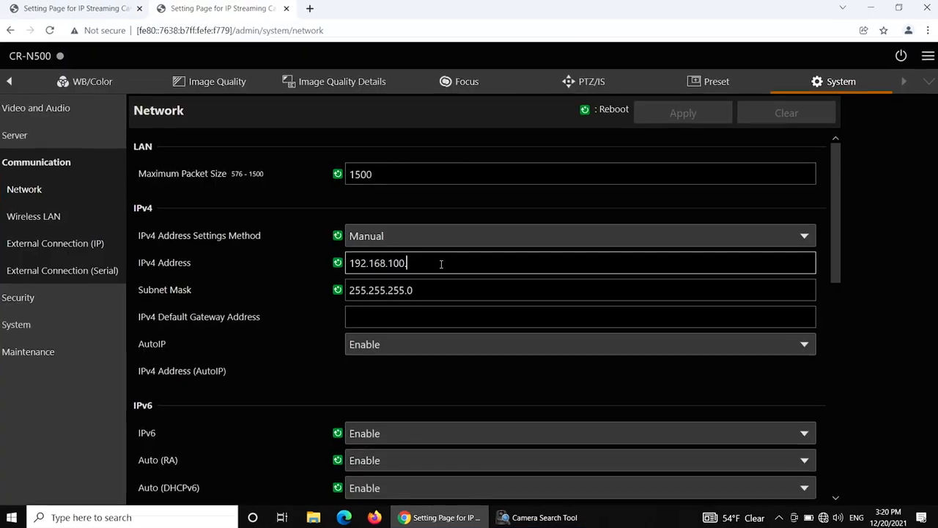
- Complete the CR-N500 manual IPv4 address as 192.168.100.40
type(".40")
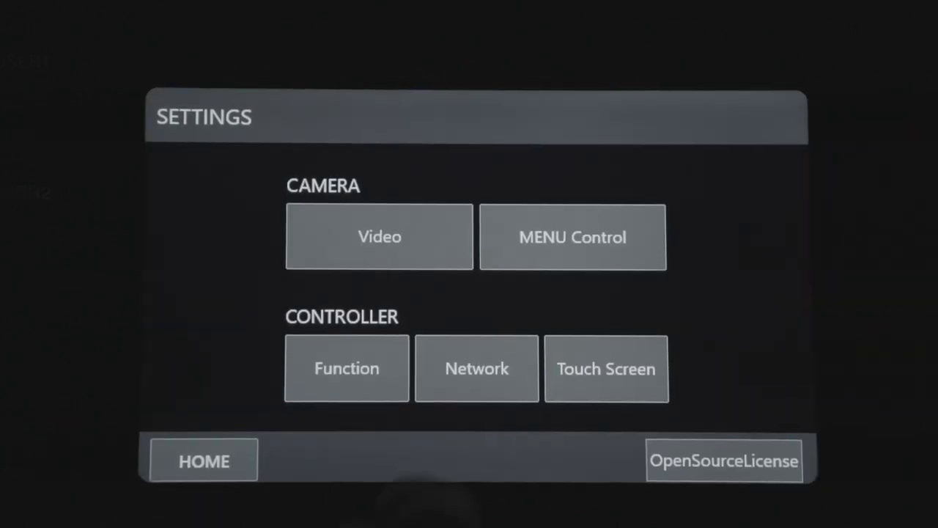
- Enter camera 3 at 192.168.100.40 in Camera Registration, then reach the C300 Mark III downloads page
left_click(476, 368)
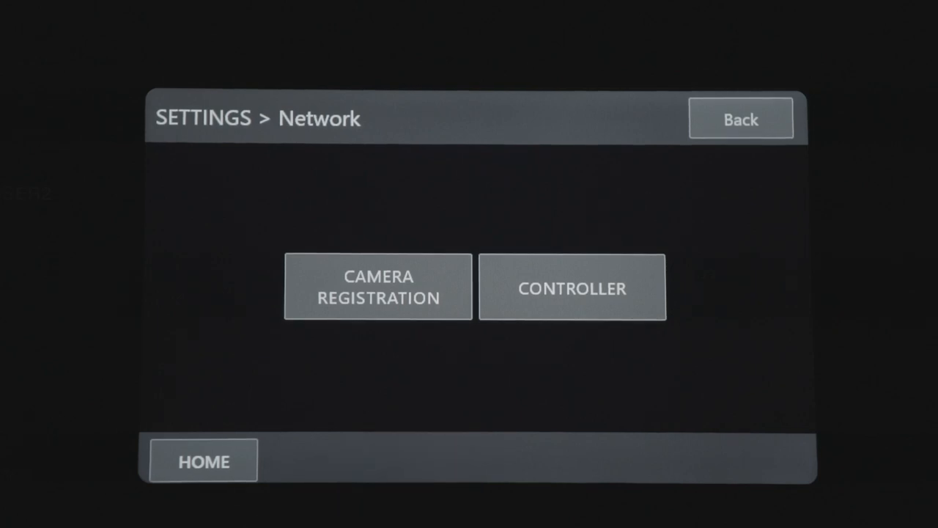
left_click(378, 286)
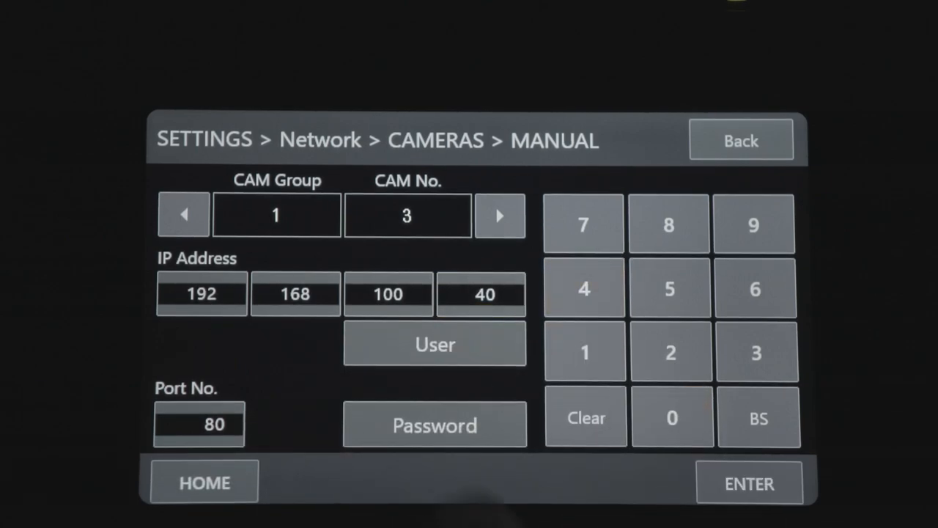
left_click(434, 425)
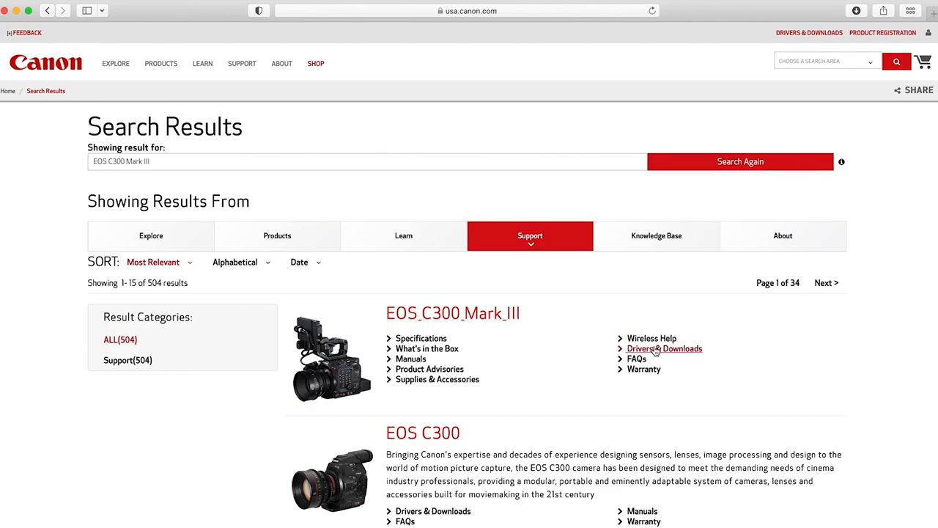
left_click(665, 348)
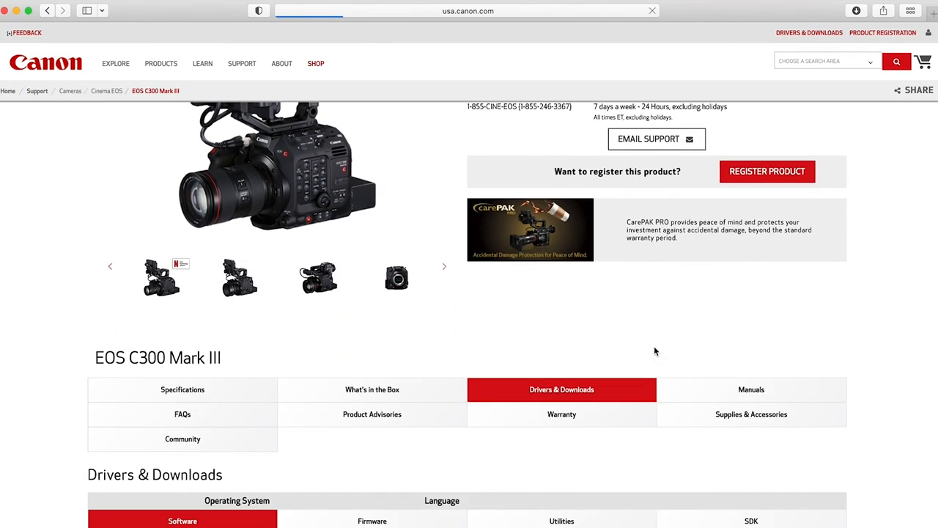